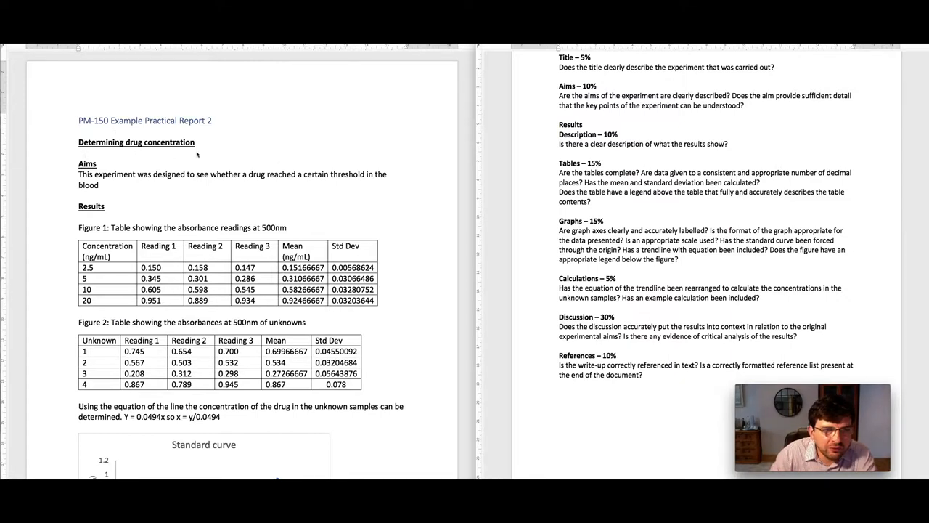
mouse_move(206, 144)
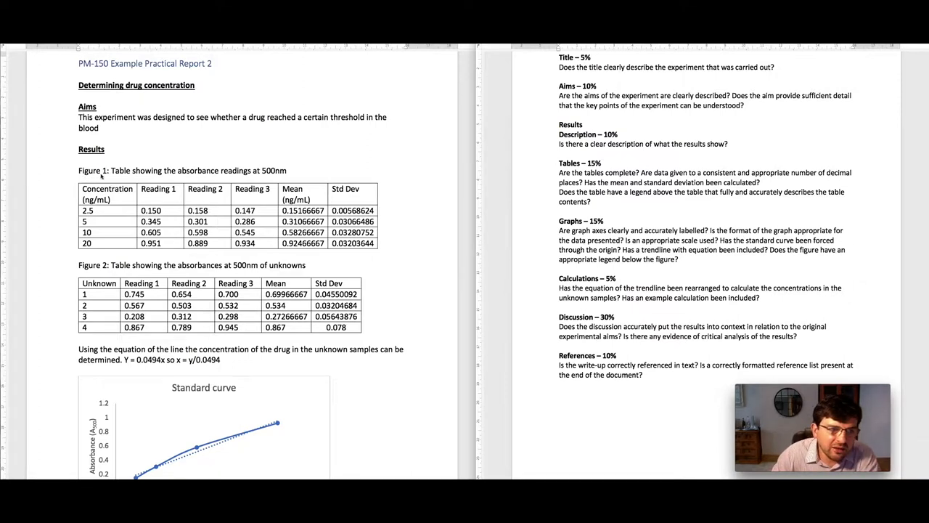
mouse_move(113, 177)
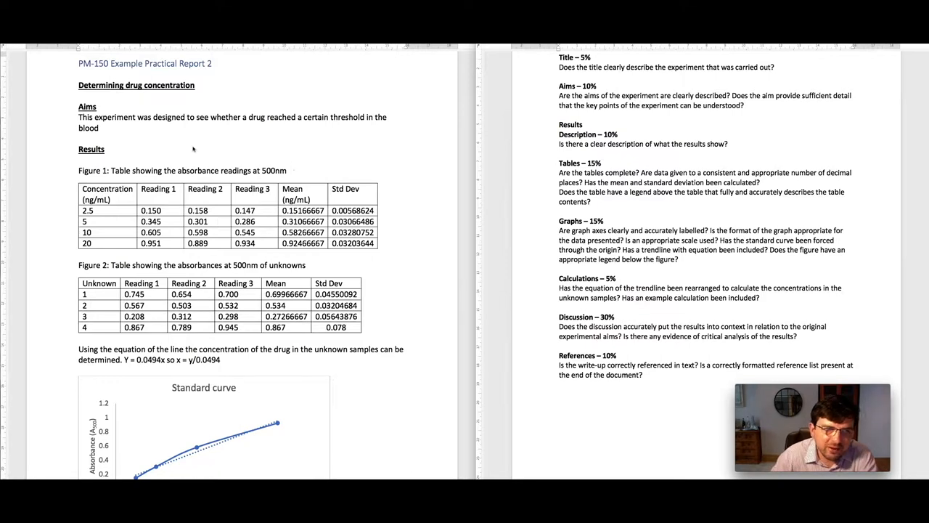
mouse_move(323, 157)
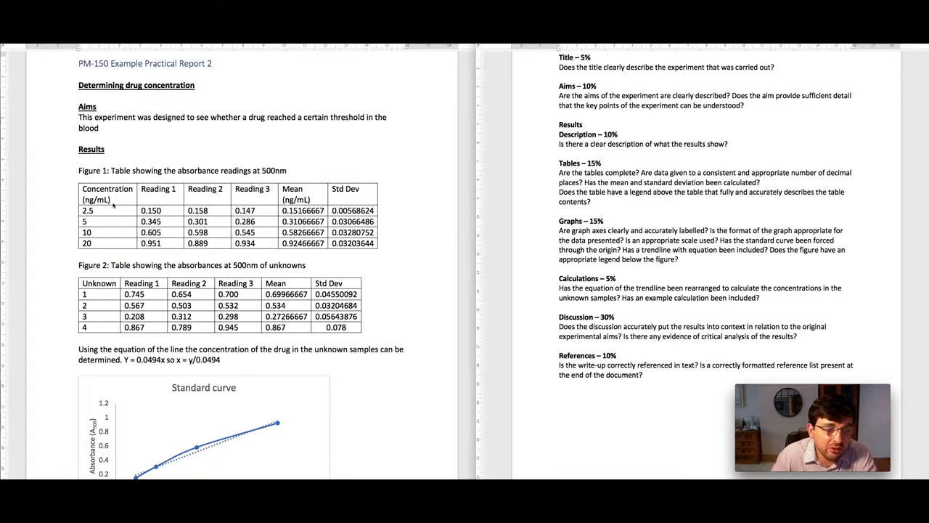
mouse_move(293, 168)
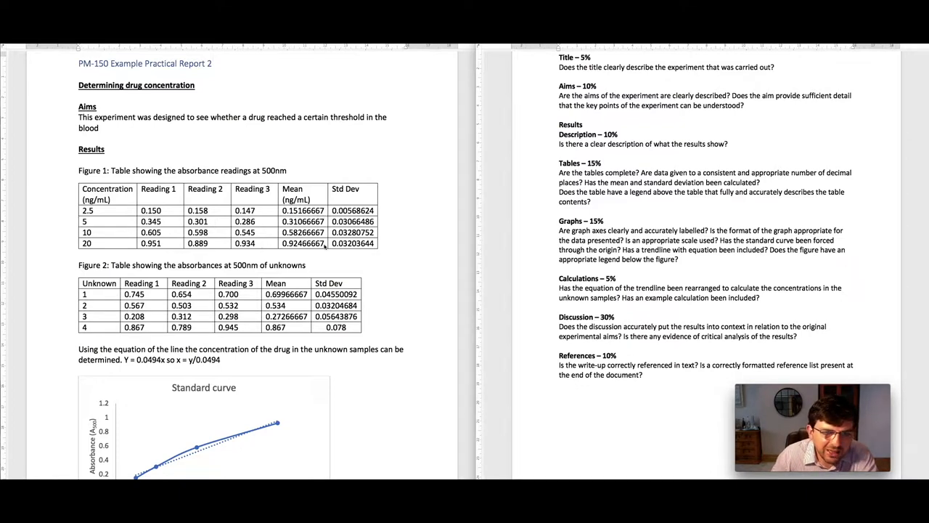
mouse_move(377, 254)
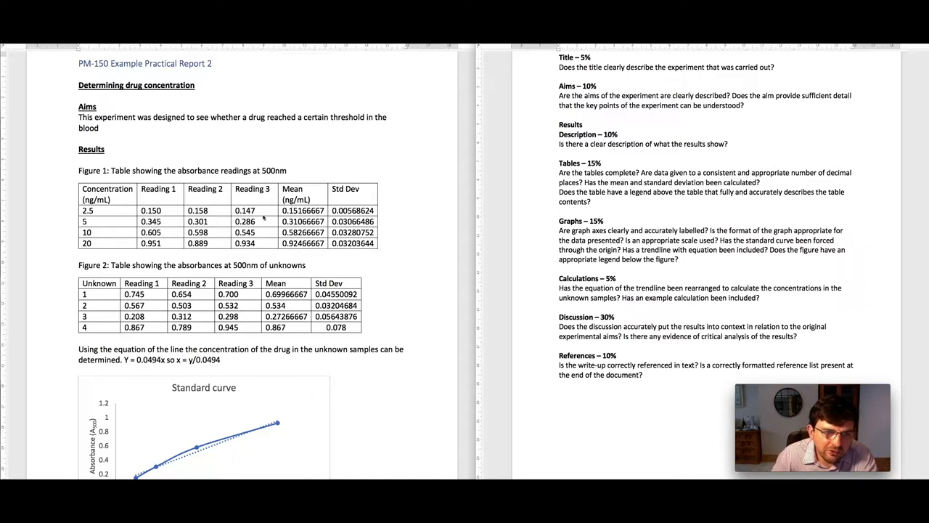
mouse_move(258, 210)
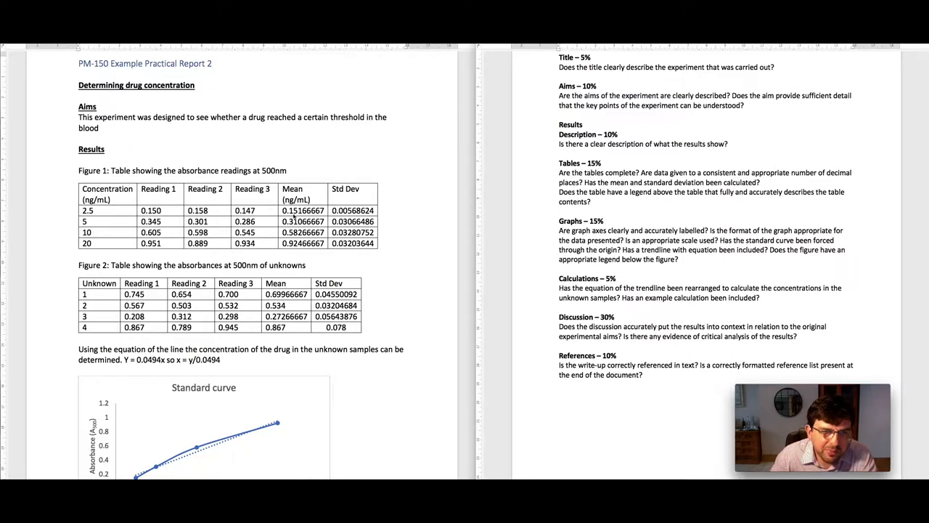
mouse_move(289, 216)
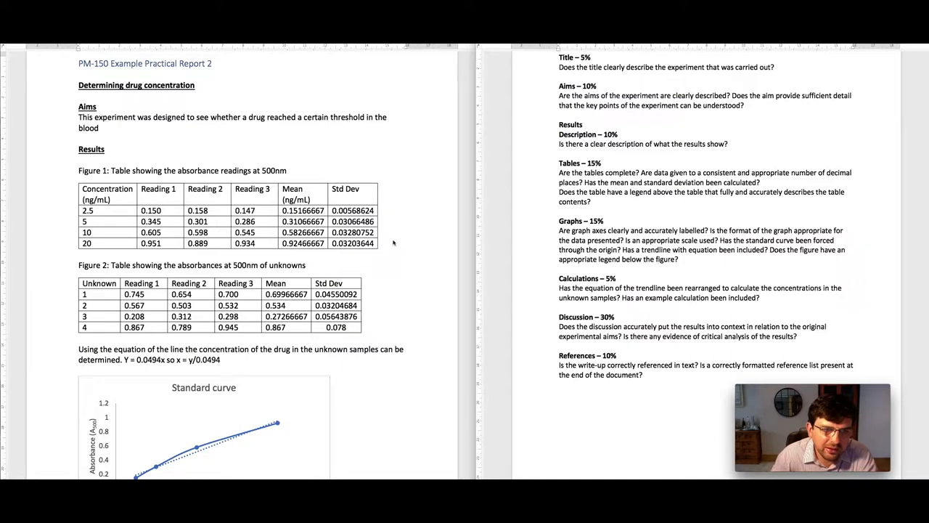
scroll("down", 3)
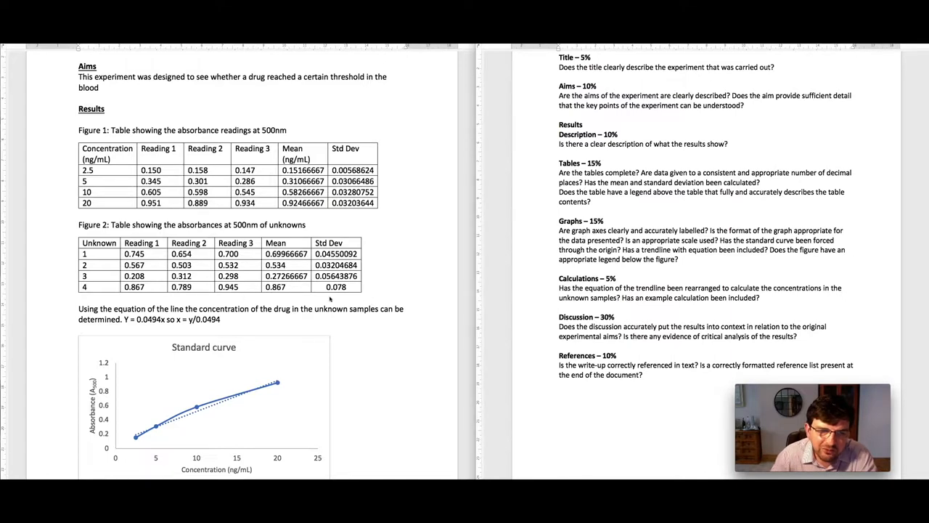
mouse_move(410, 292)
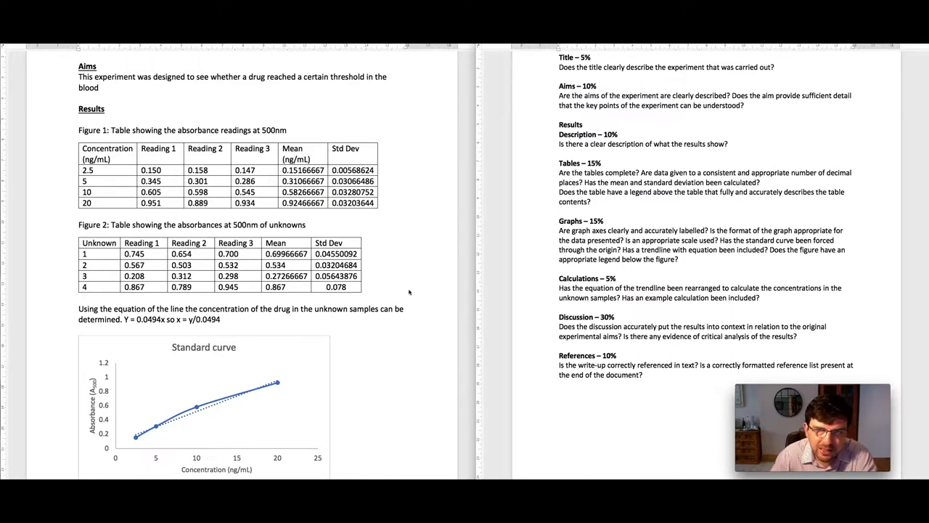
mouse_move(378, 250)
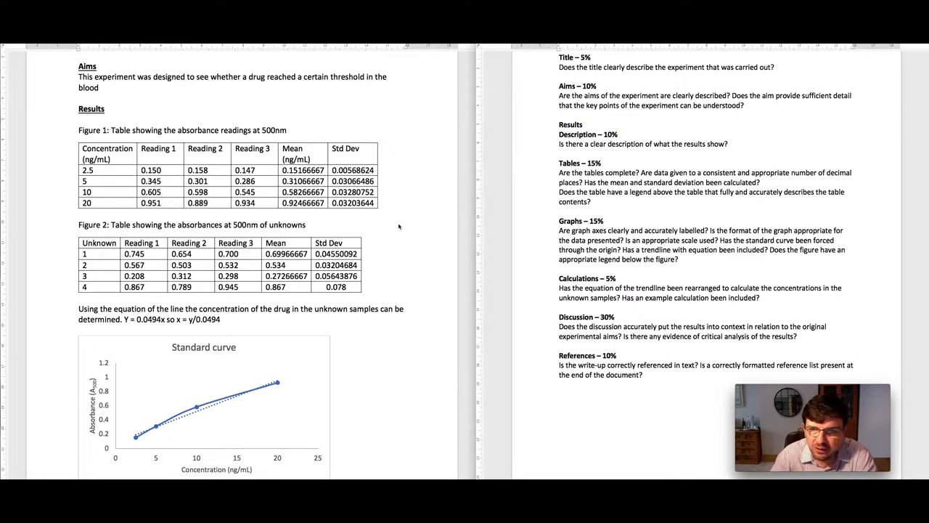
mouse_move(407, 198)
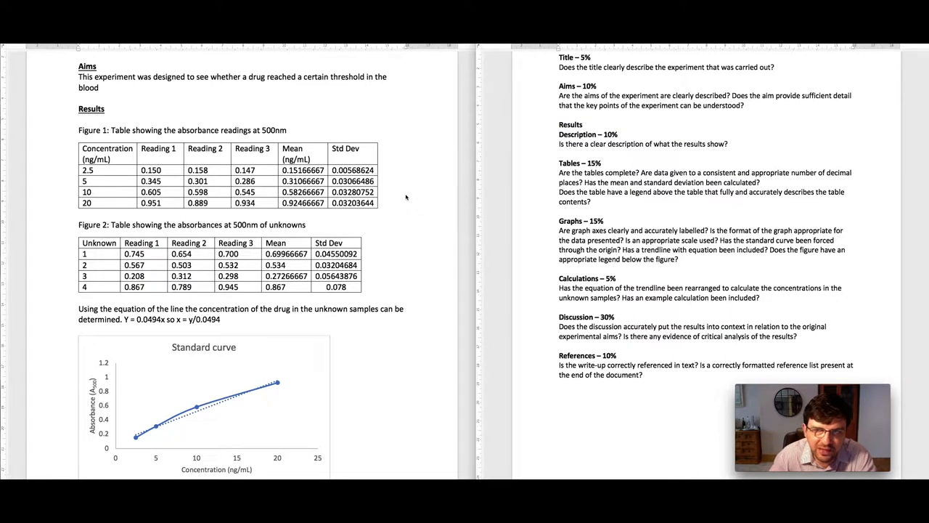
scroll("down", 3)
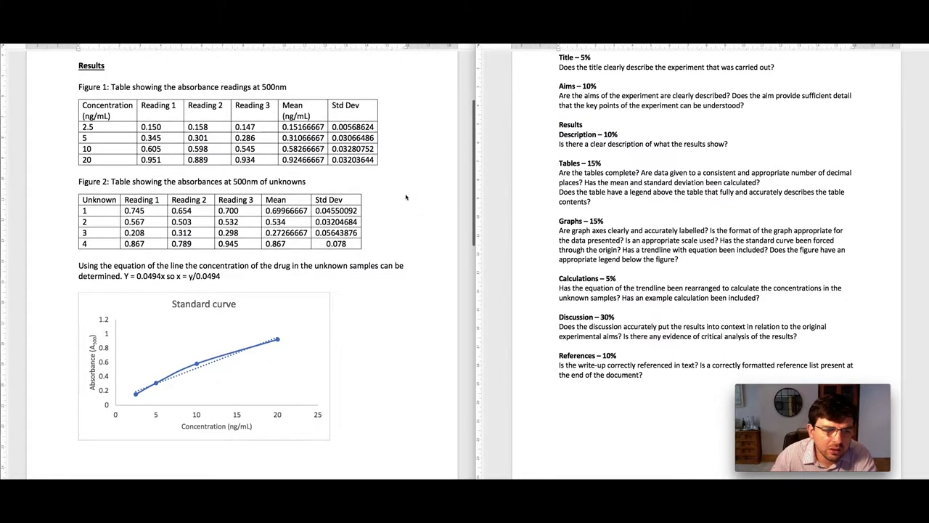
scroll("down", 3)
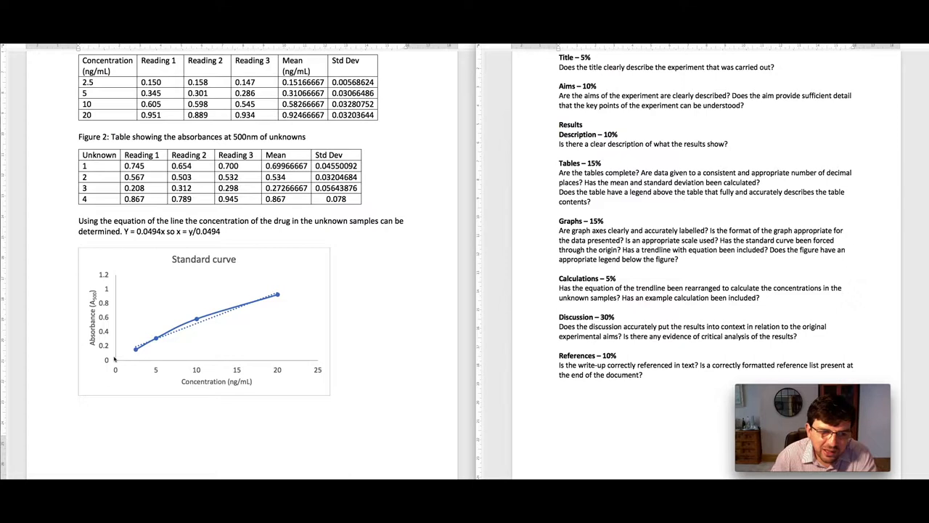
mouse_move(115, 360)
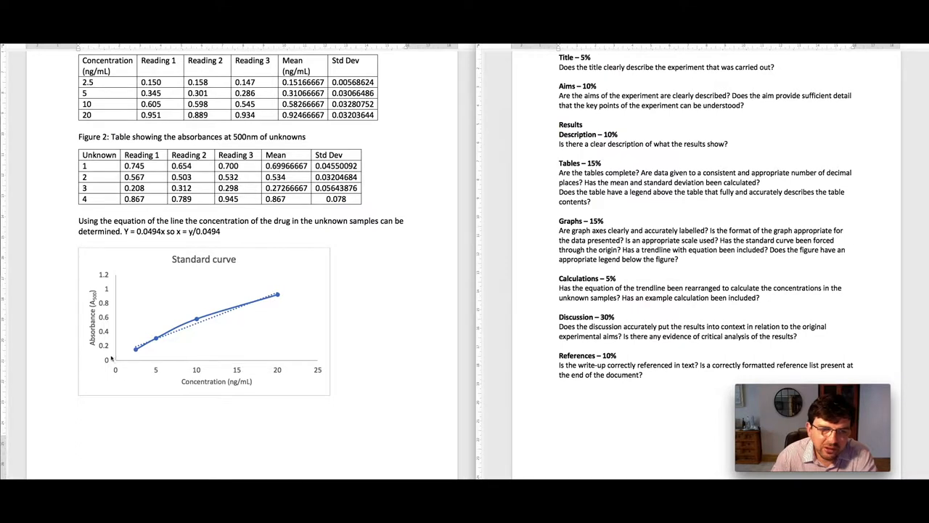
mouse_move(116, 360)
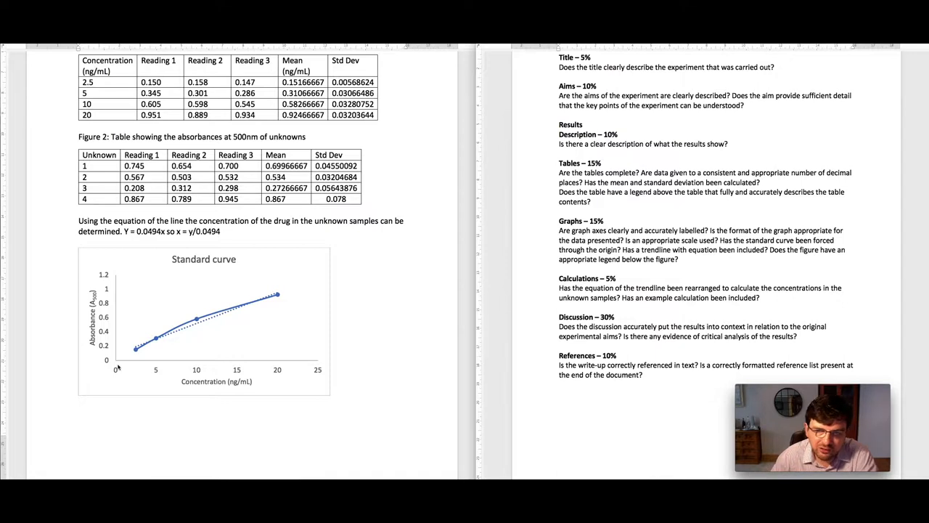
mouse_move(84, 360)
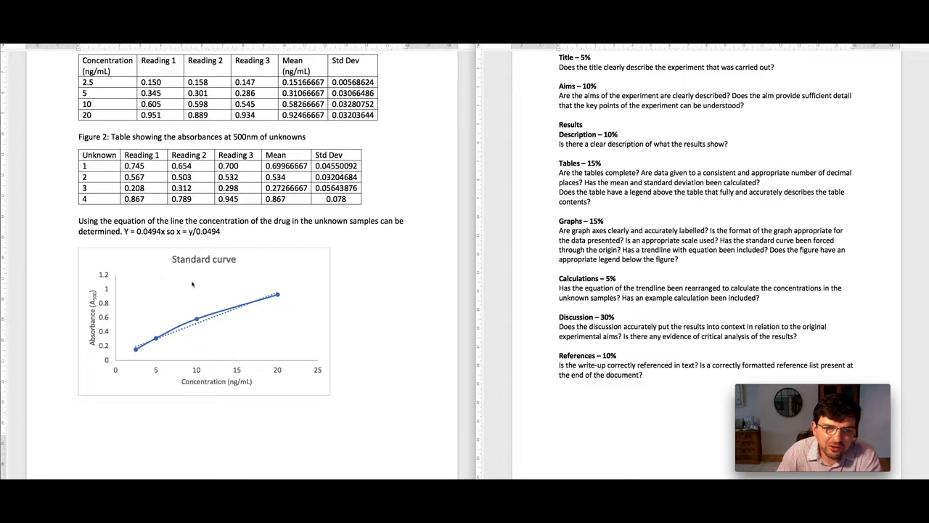
mouse_move(238, 250)
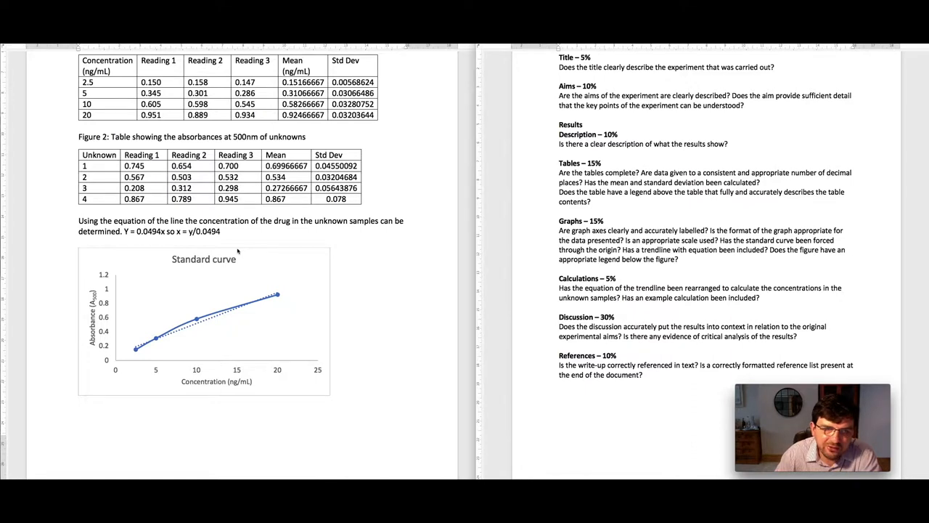
mouse_move(262, 260)
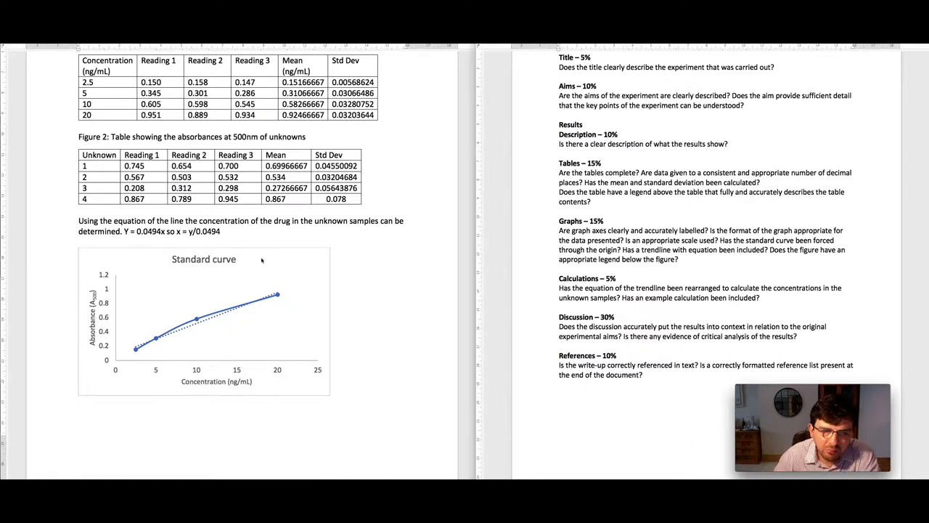
scroll("down", 3)
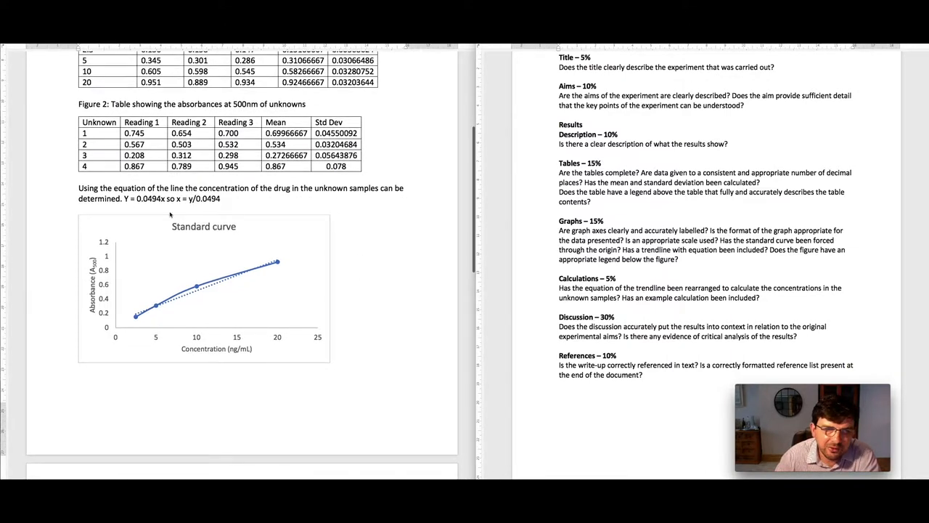
mouse_move(234, 255)
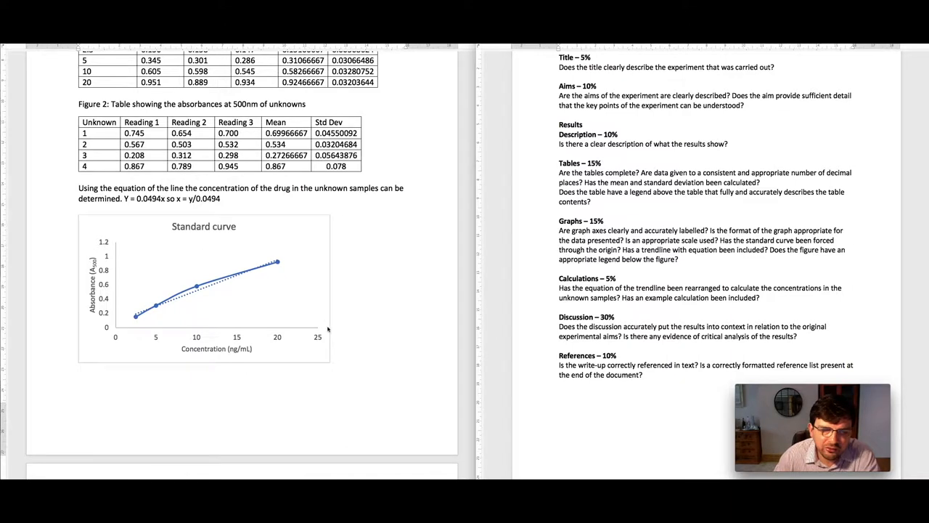
scroll("down", 3)
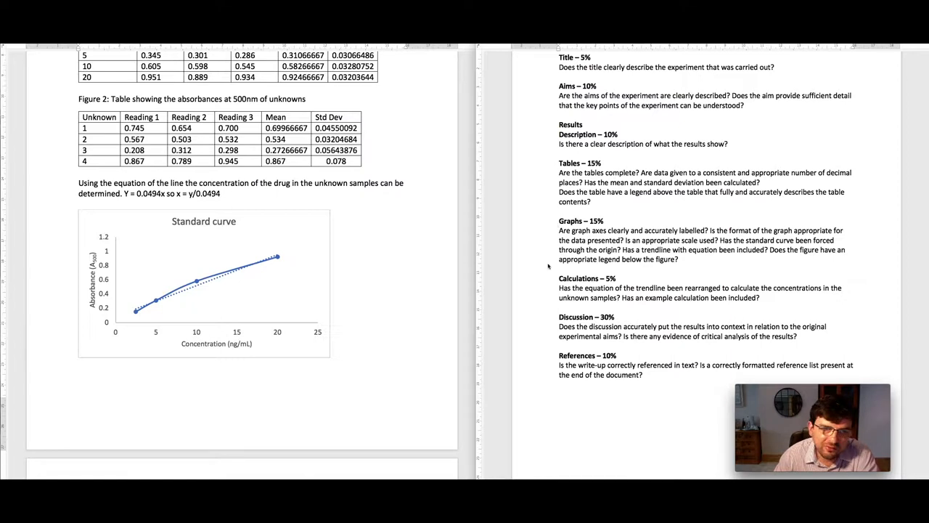
mouse_move(132, 316)
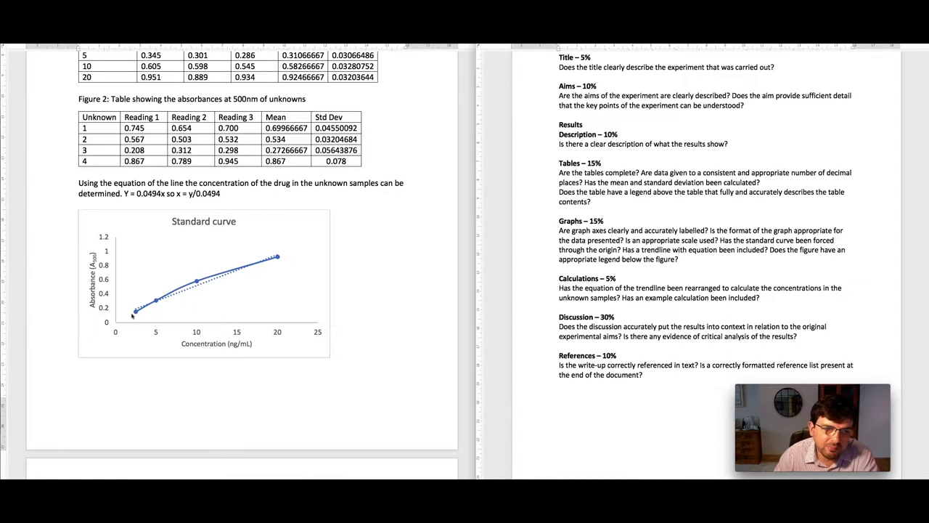
mouse_move(400, 331)
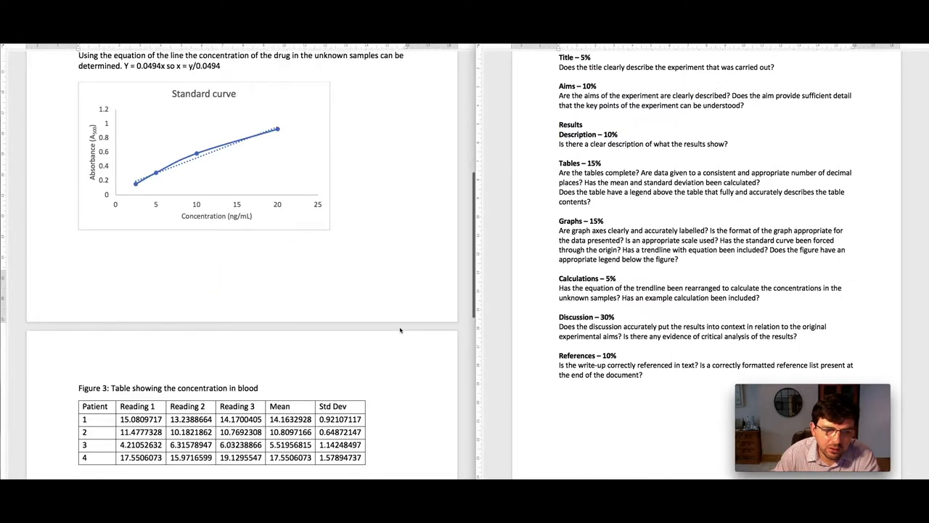
scroll("down", 3)
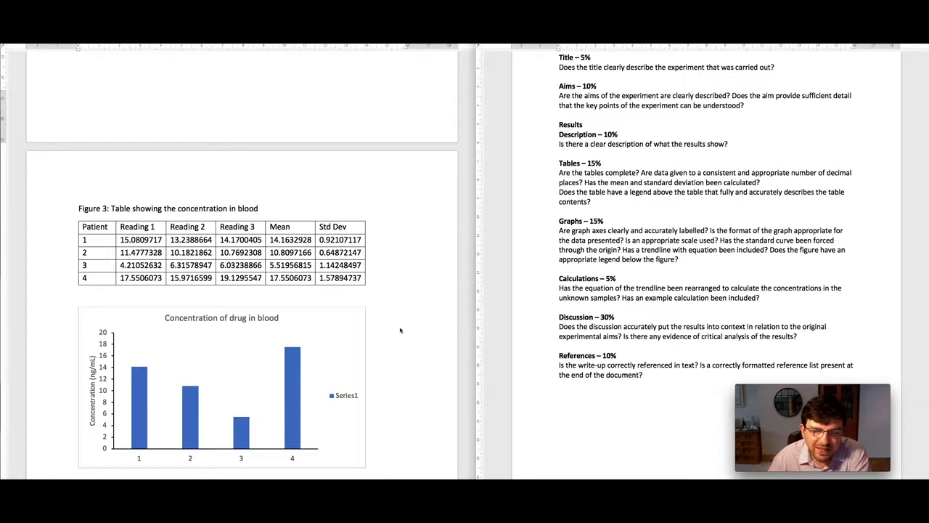
mouse_move(366, 316)
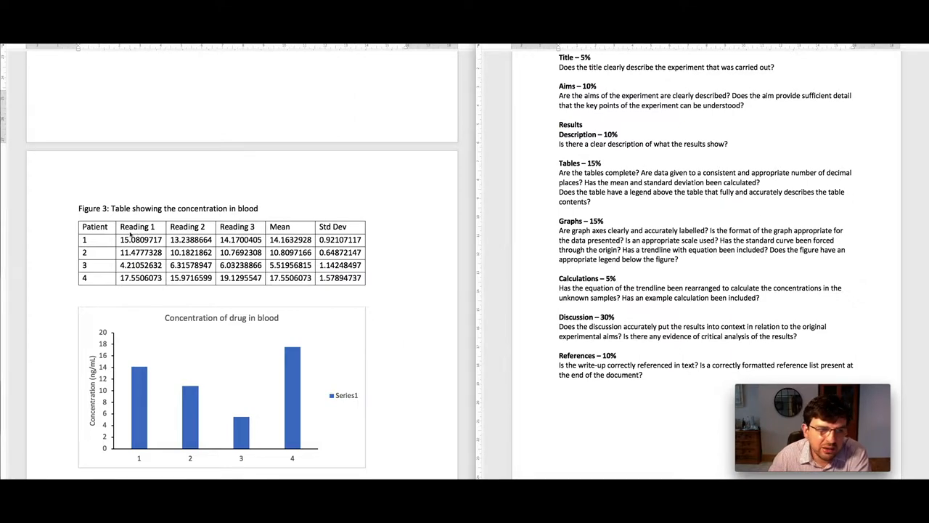
mouse_move(131, 244)
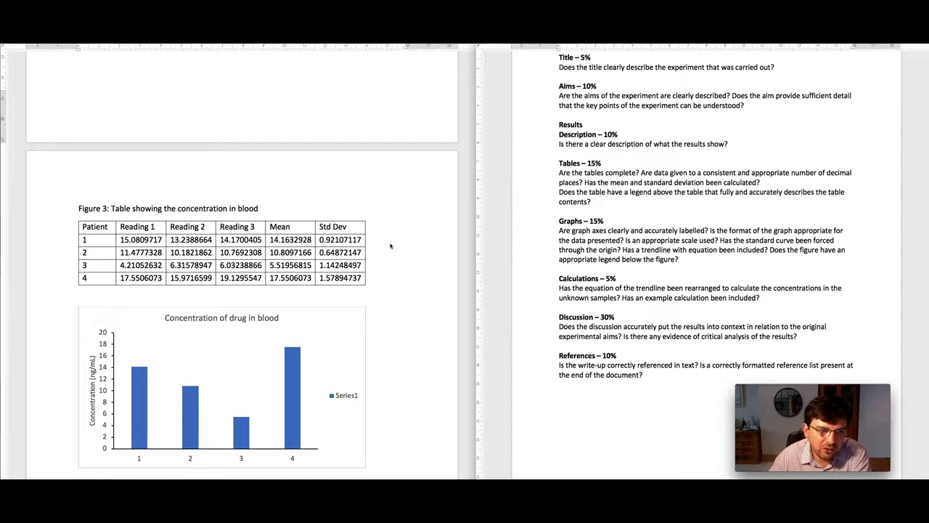
mouse_move(395, 296)
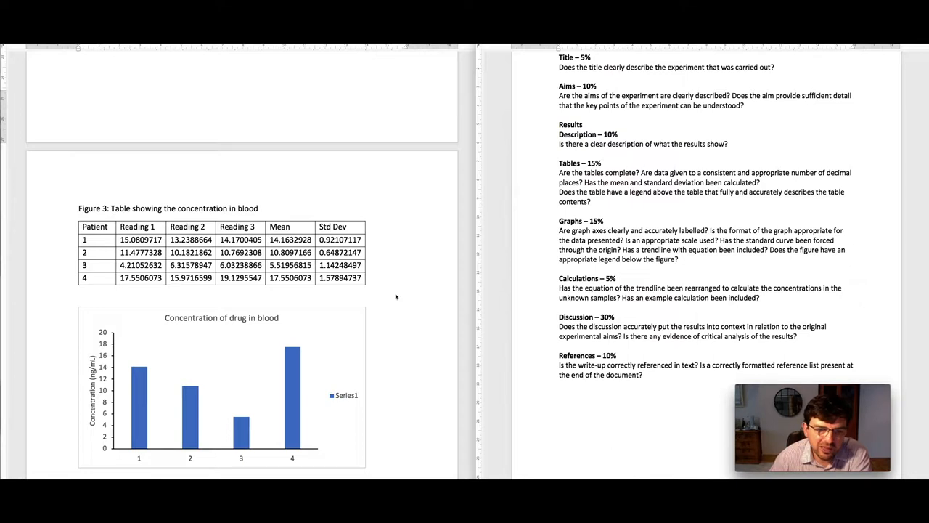
scroll("down", 3)
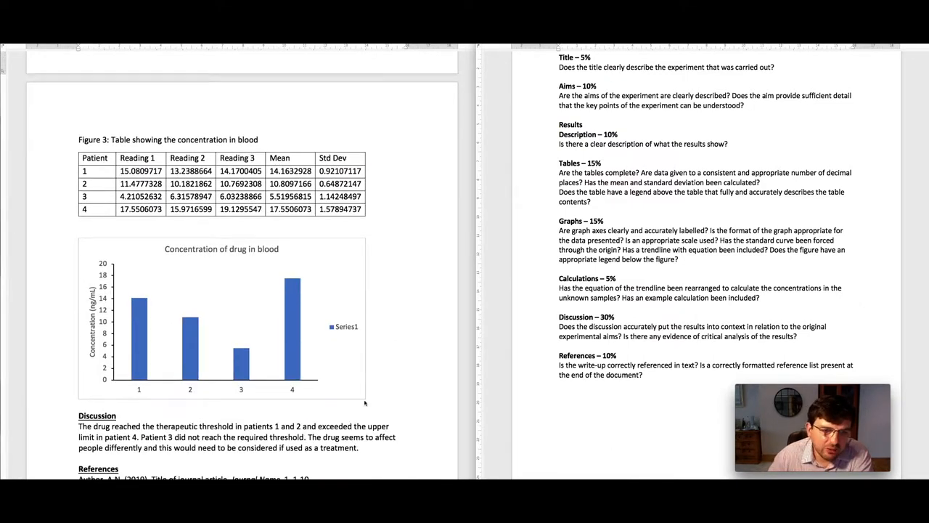
mouse_move(203, 412)
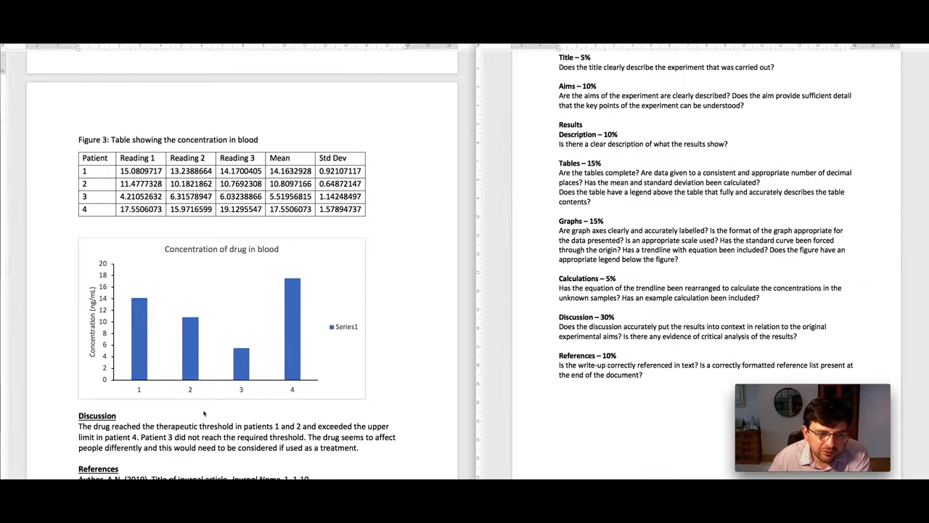
mouse_move(138, 409)
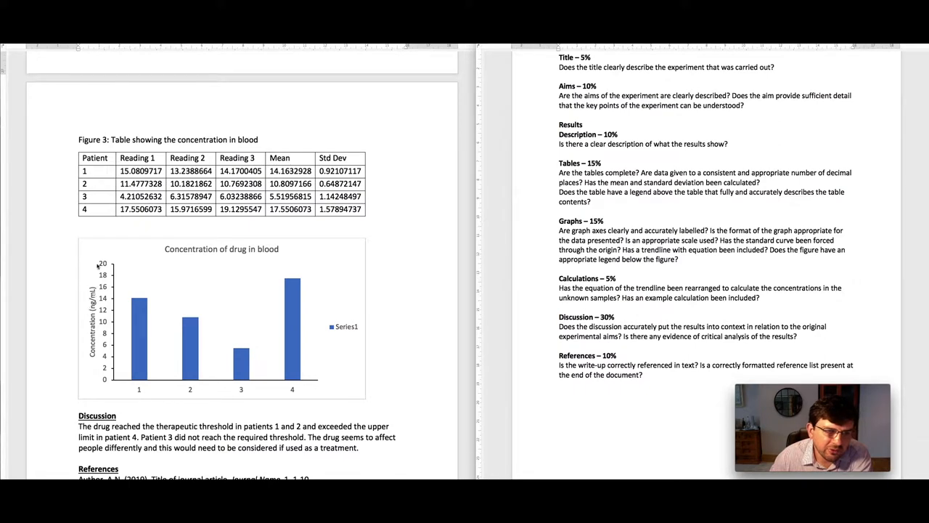
mouse_move(99, 399)
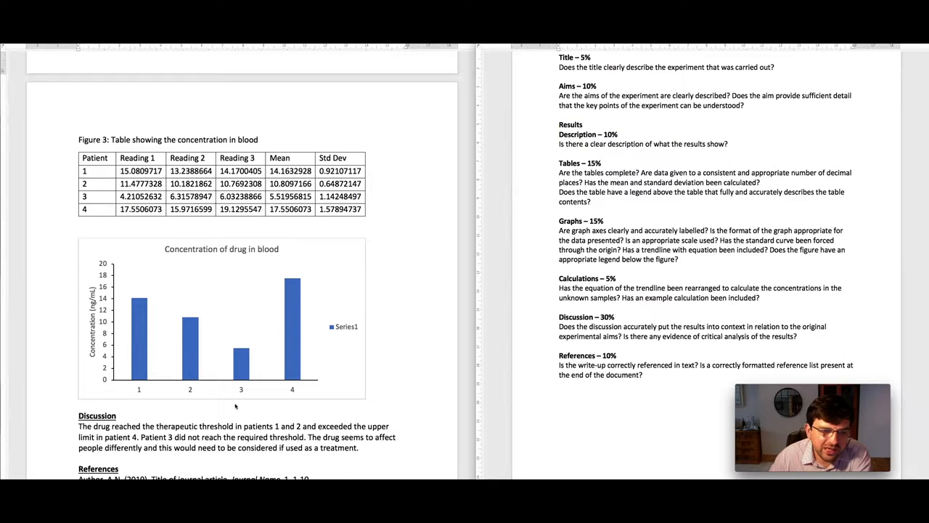
mouse_move(323, 322)
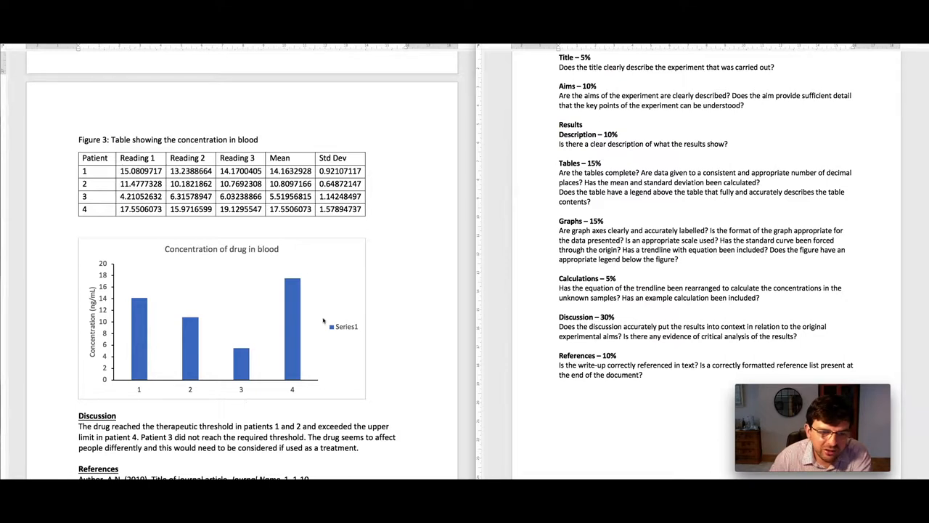
mouse_move(376, 341)
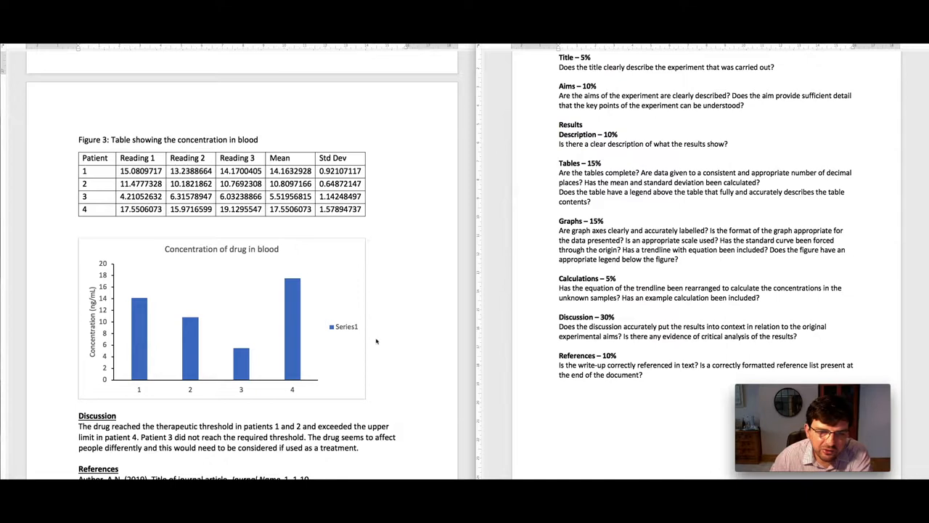
mouse_move(349, 317)
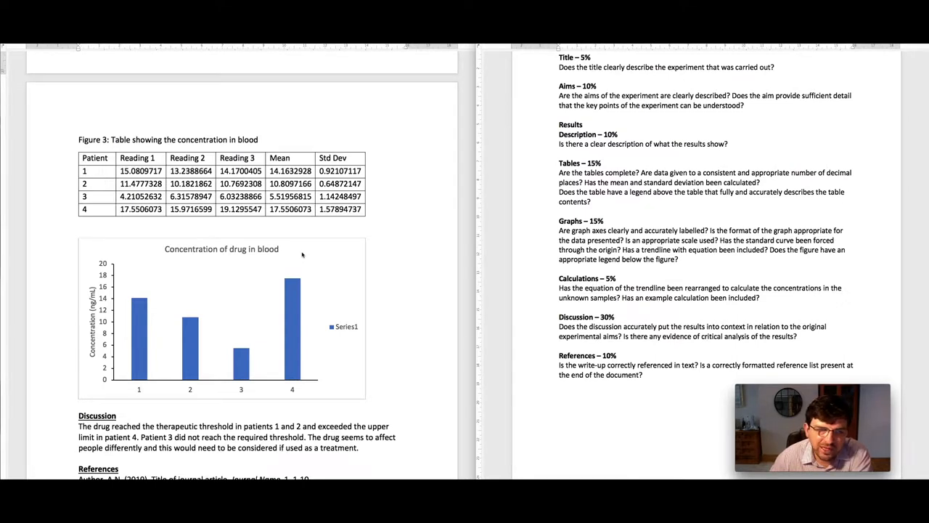
mouse_move(296, 343)
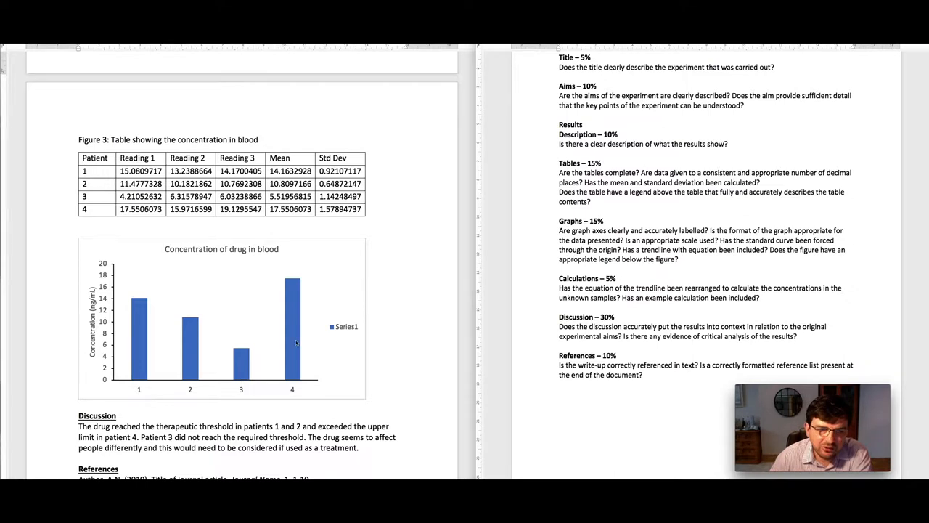
mouse_move(121, 406)
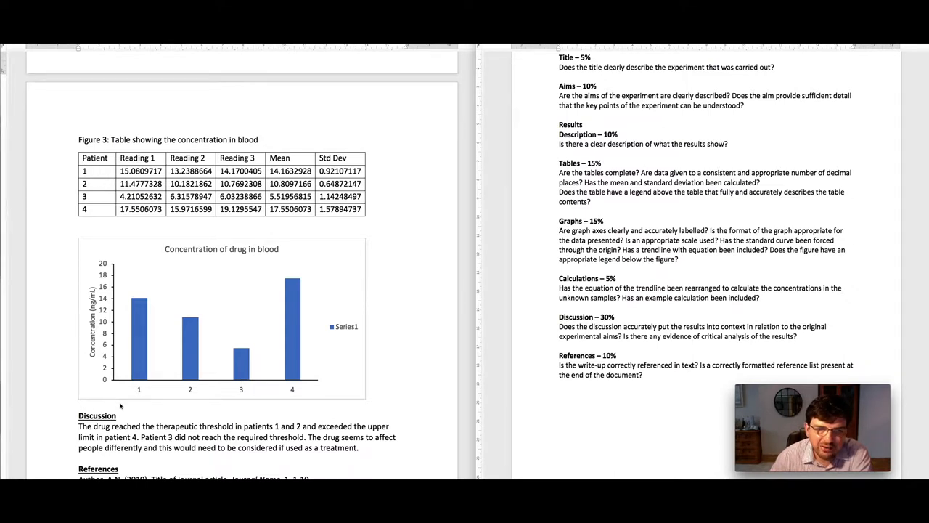
mouse_move(375, 427)
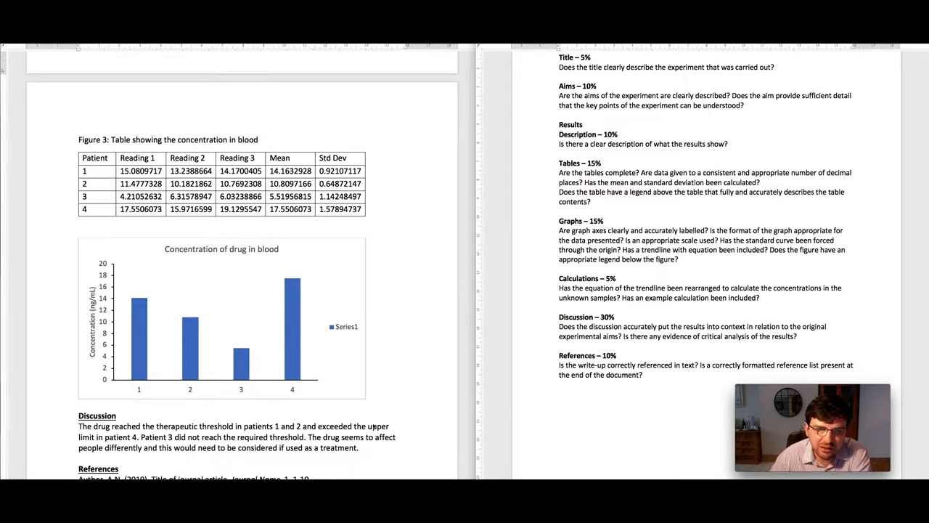
scroll("down", 3)
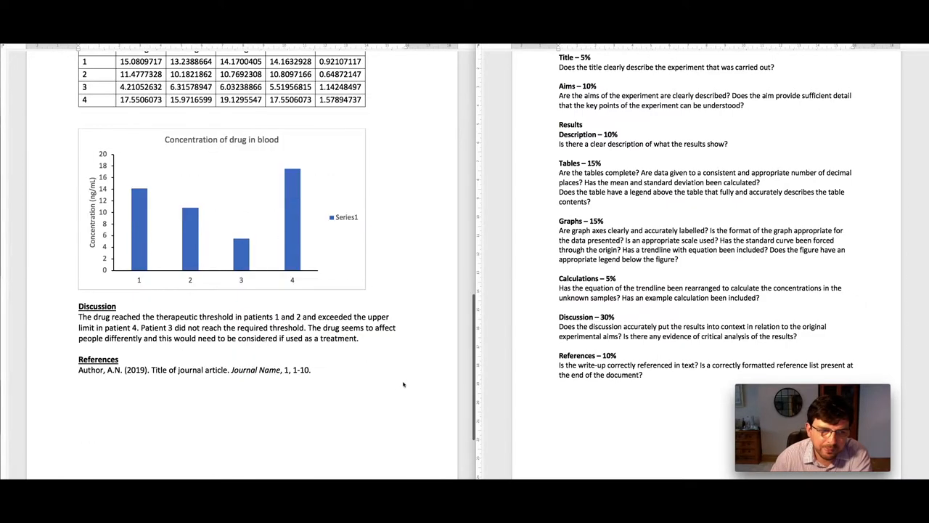
scroll("down", 3)
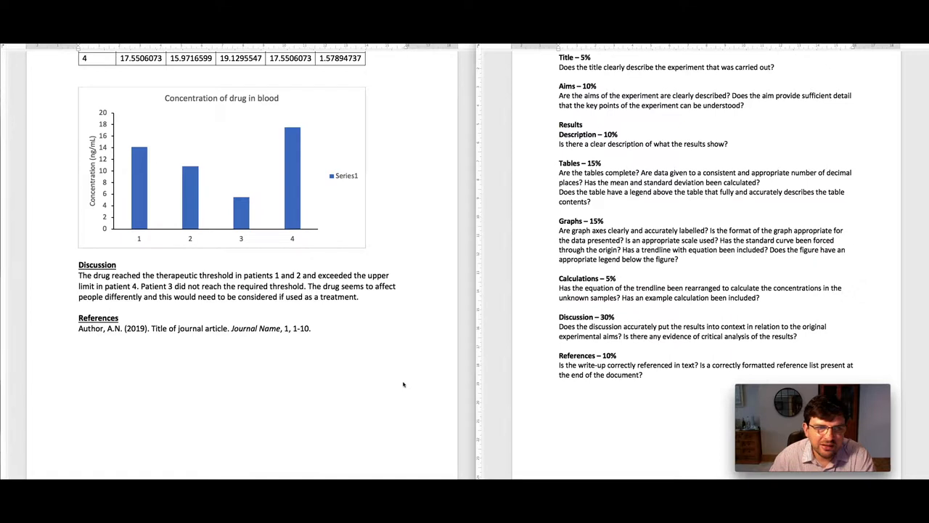
mouse_move(414, 273)
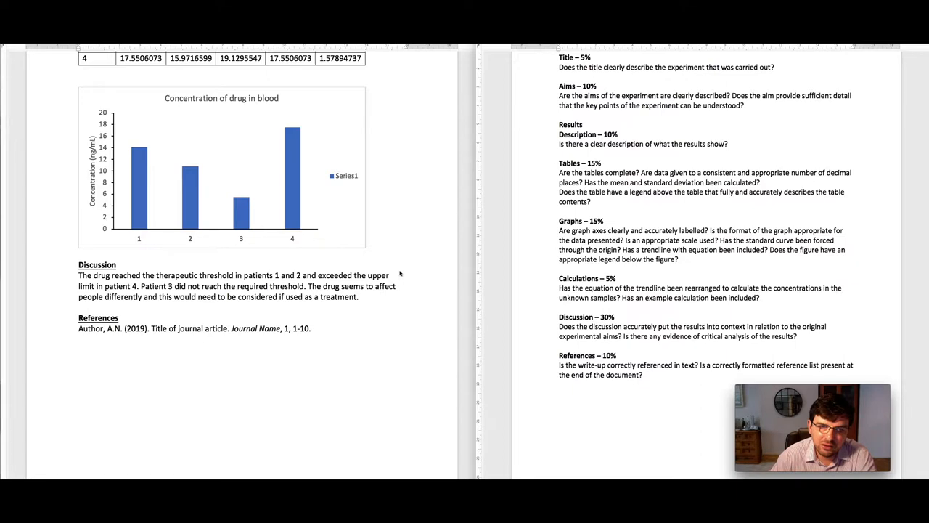
mouse_move(398, 311)
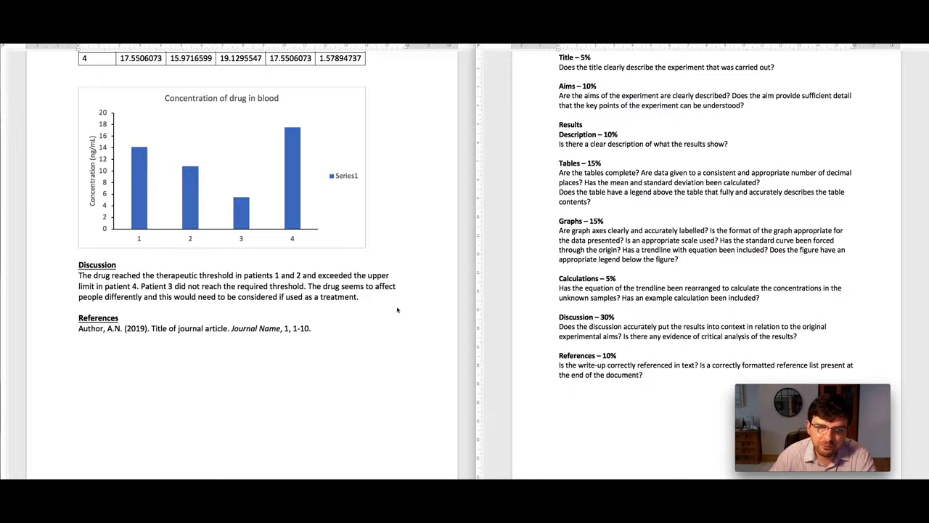
mouse_move(393, 305)
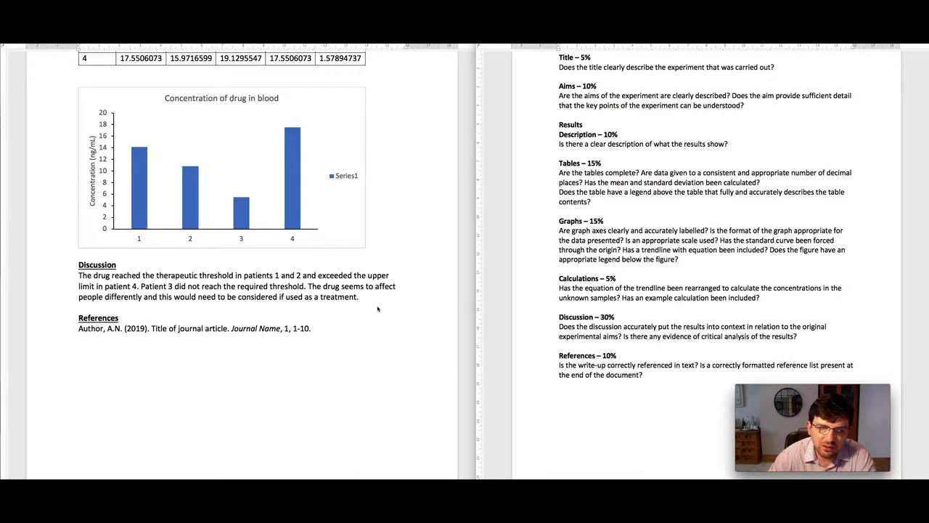
mouse_move(568, 307)
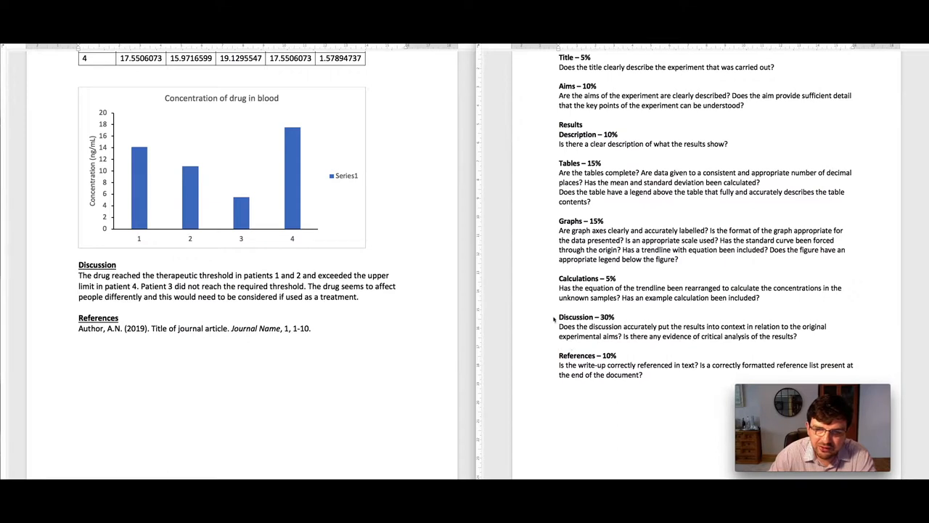
mouse_move(555, 362)
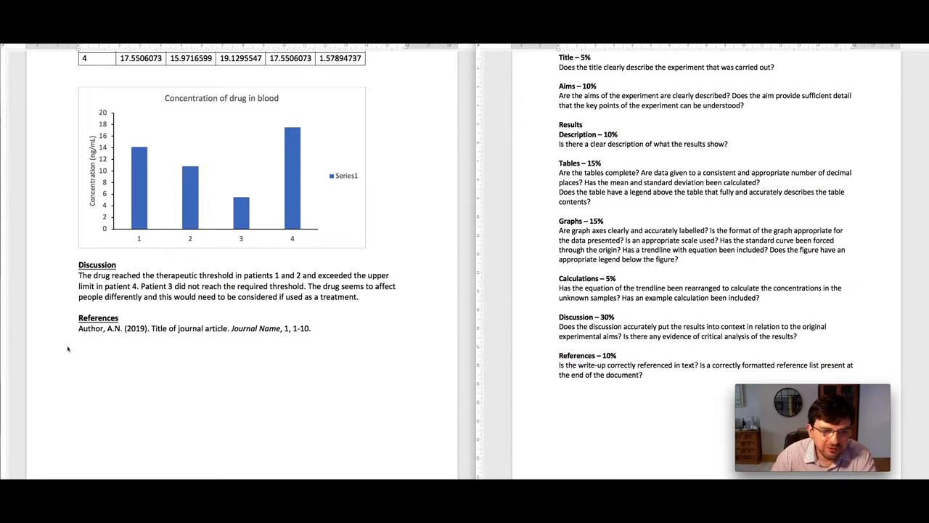
mouse_move(78, 343)
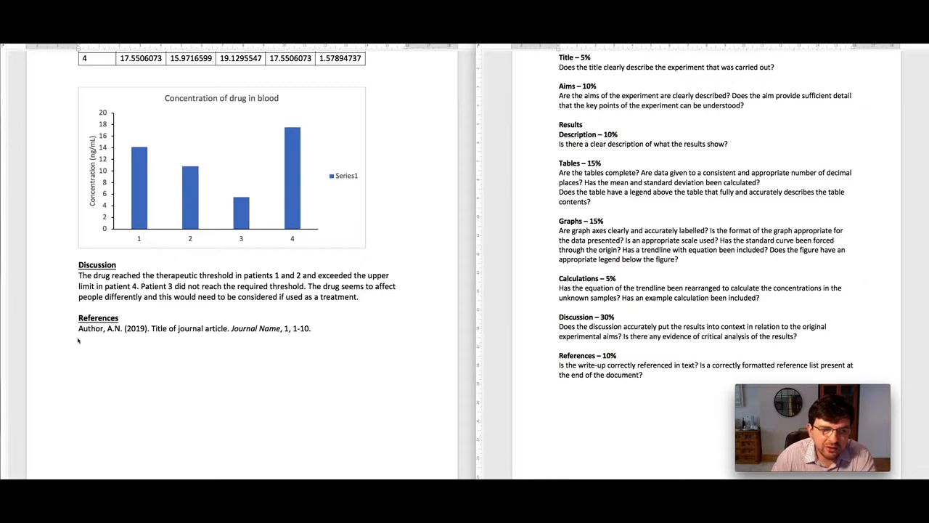
mouse_move(114, 334)
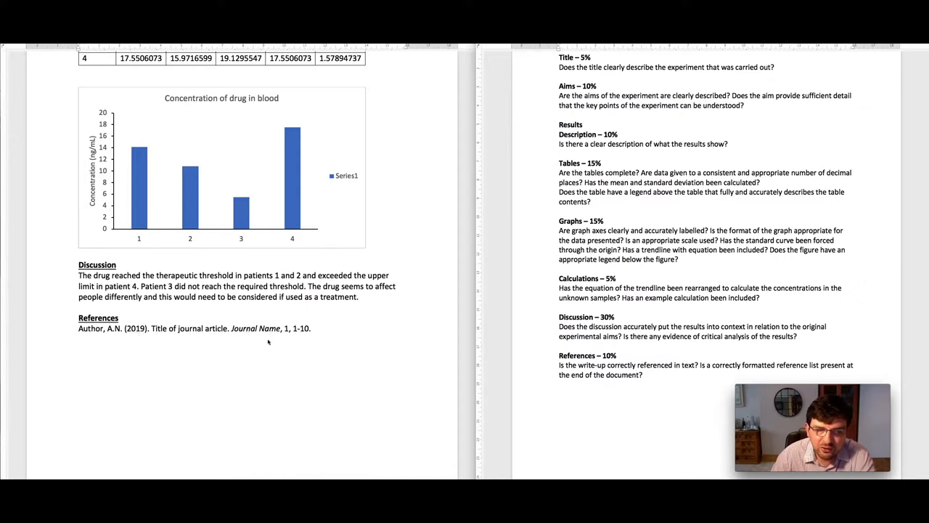
mouse_move(291, 341)
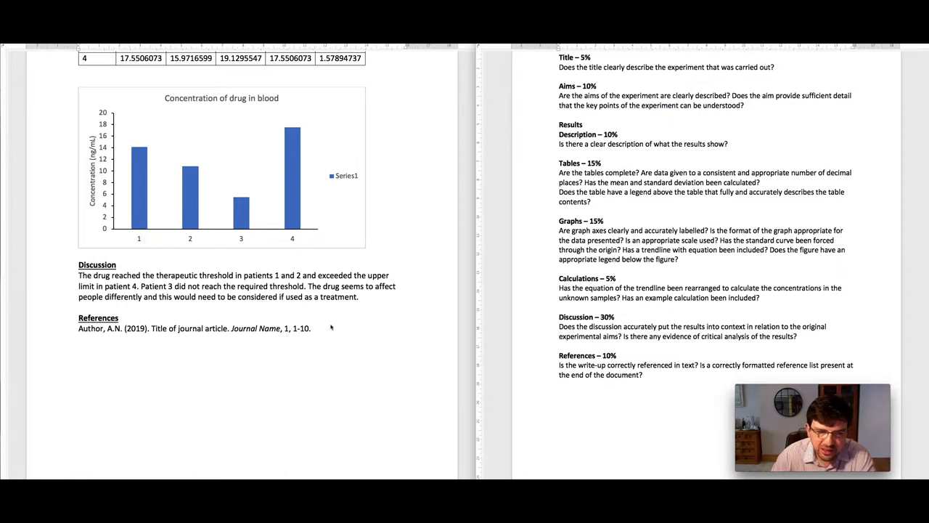
mouse_move(326, 333)
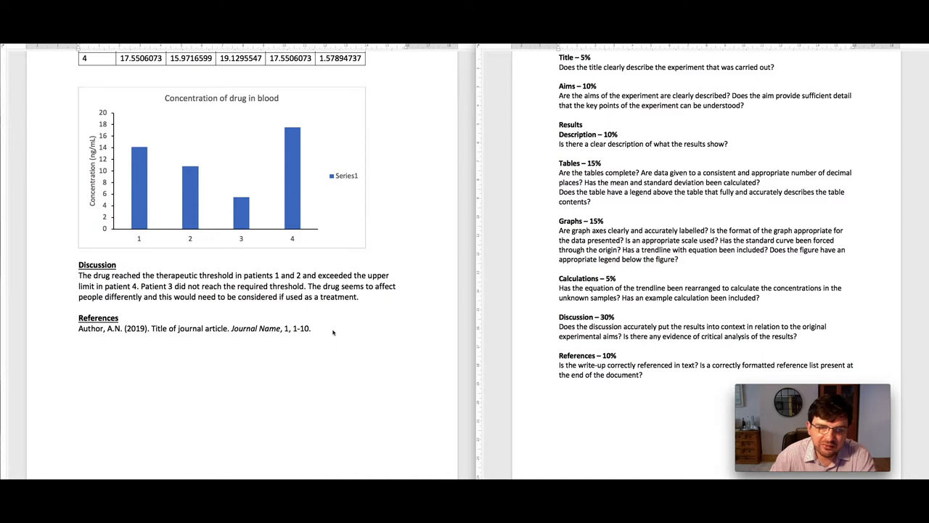
scroll("down", 3)
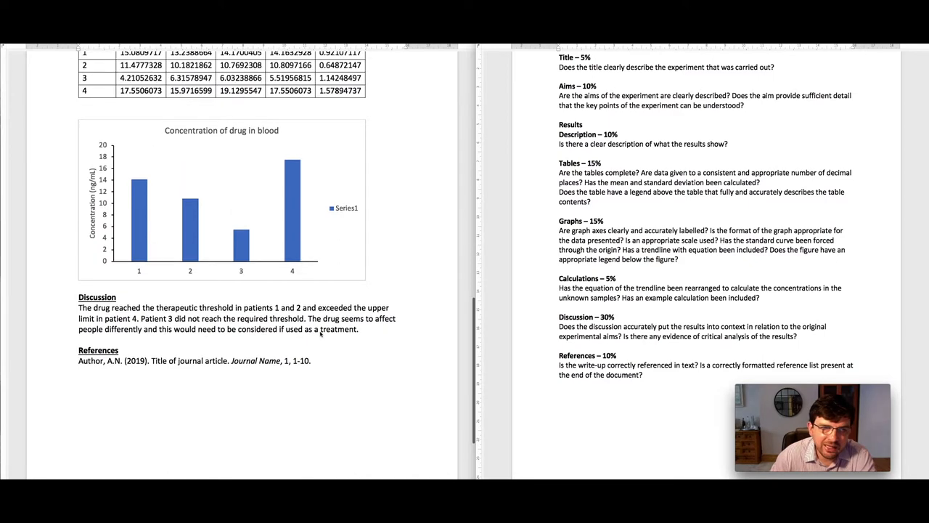
scroll("down", 3)
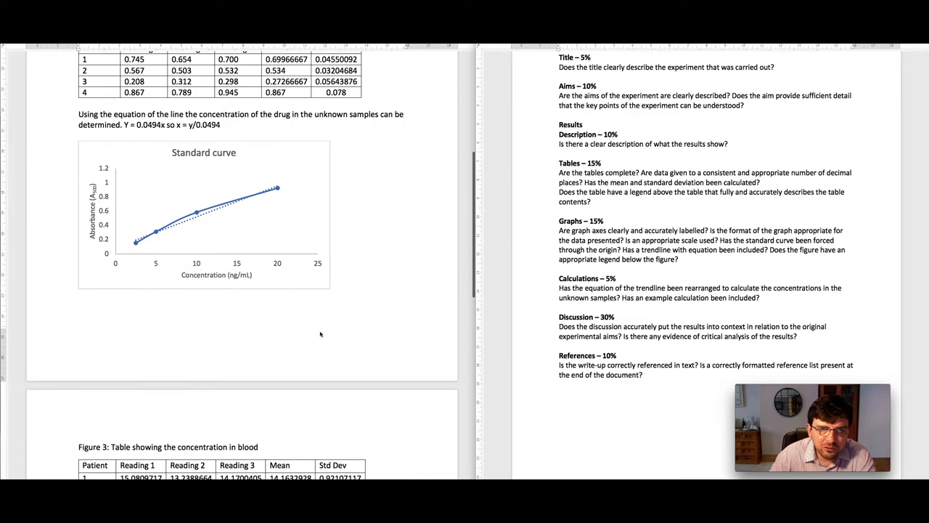
scroll("up", 3)
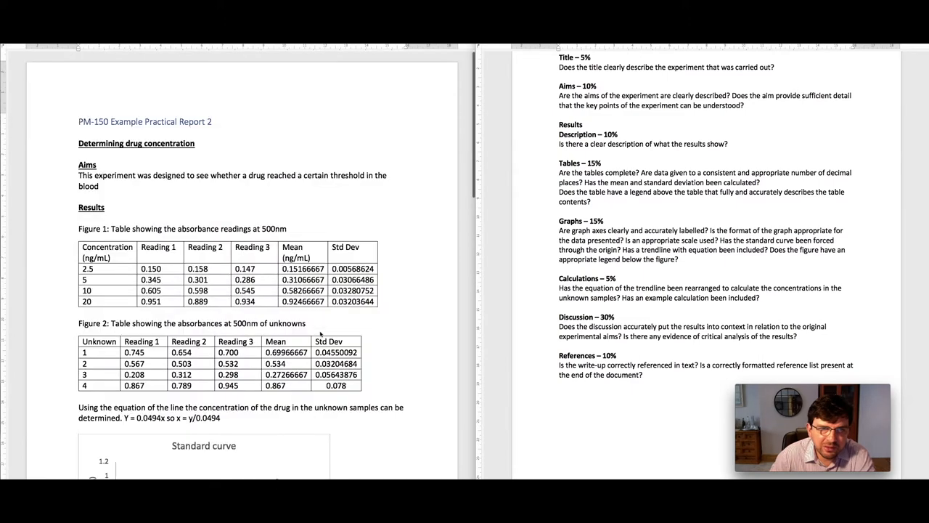